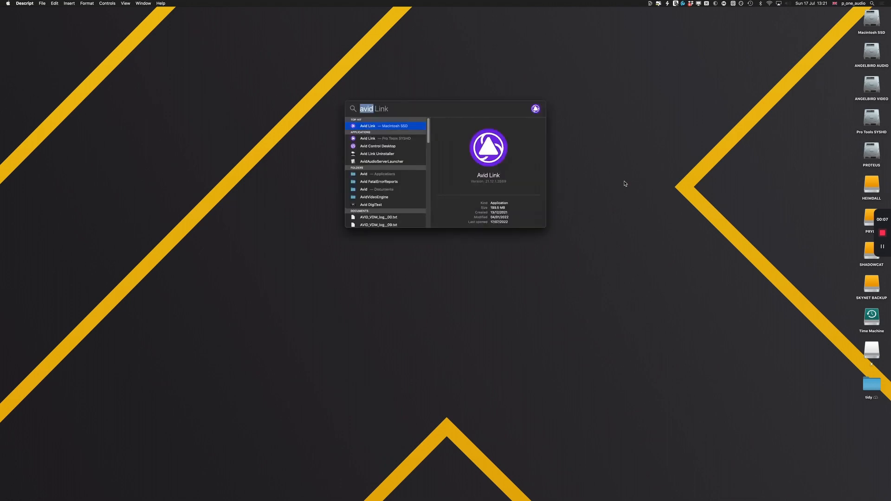
Launch Avid Link from the Spotlight search result.
{"action": "left_click", "coordinate": [386, 125]}
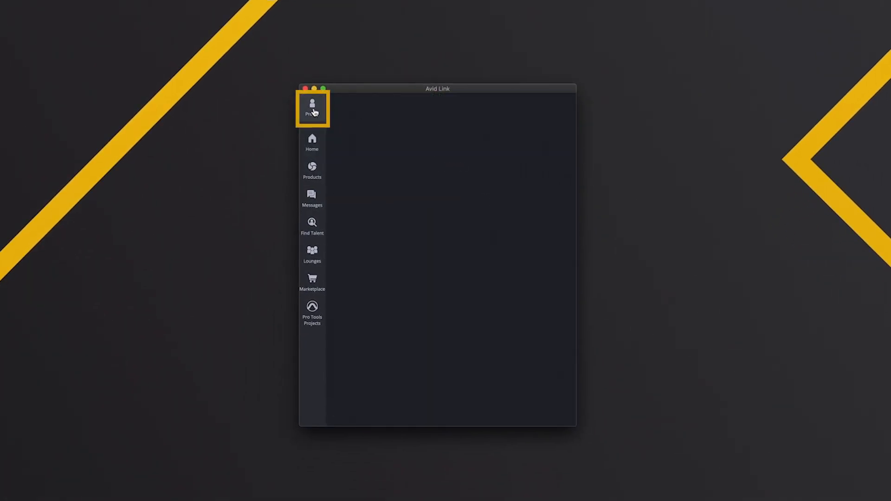
{"action": "mouse_move", "coordinate": [437, 192]}
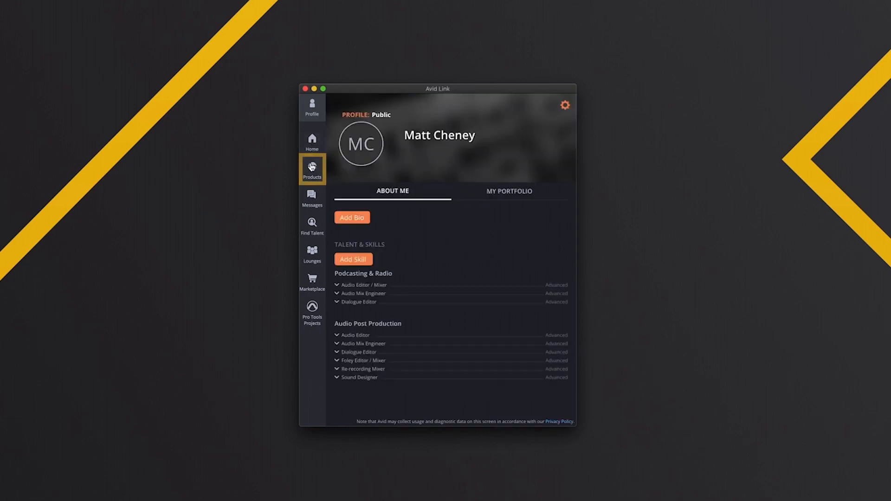
Show the installed Products list and reload it to check for updates.
{"action": "left_click", "coordinate": [312, 168]}
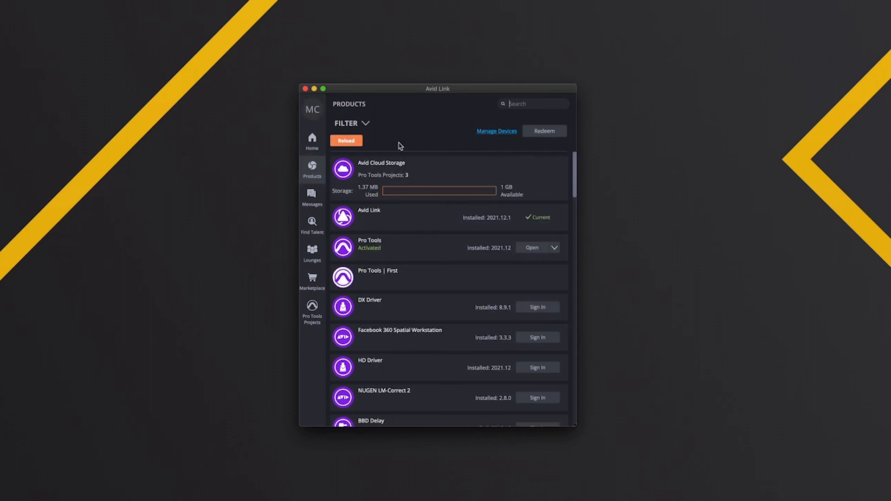
{"action": "mouse_move", "coordinate": [502, 222]}
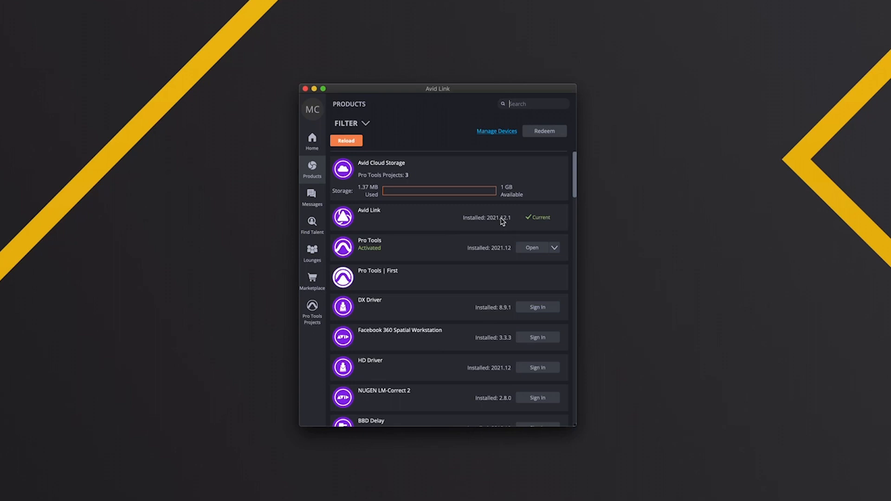
{"action": "mouse_move", "coordinate": [532, 248]}
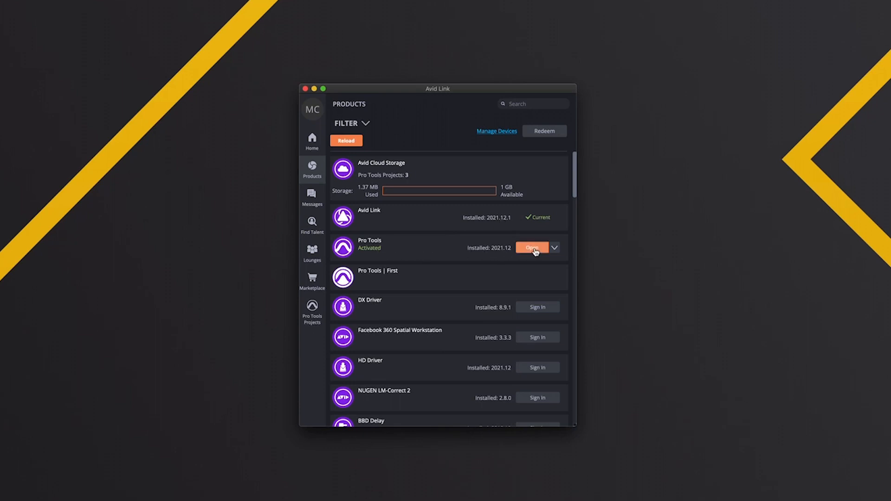
{"action": "scroll", "scroll_direction": "down", "scroll_amount": 3}
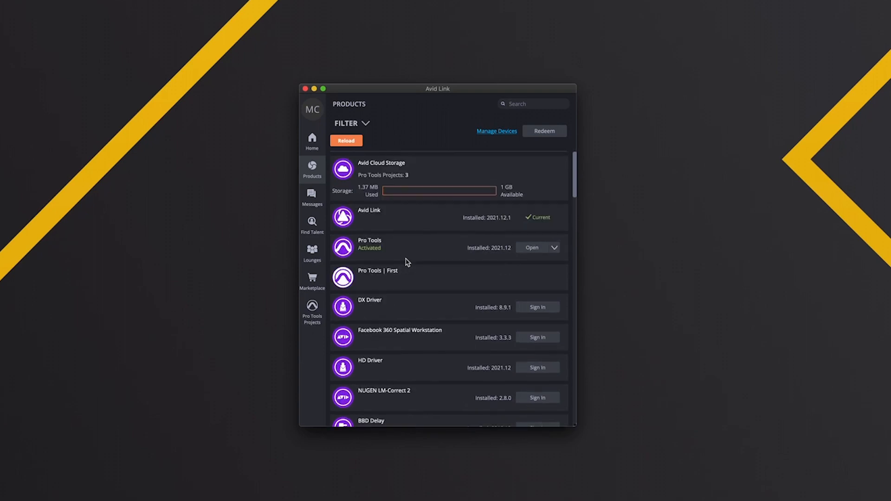
{"action": "mouse_move", "coordinate": [430, 235]}
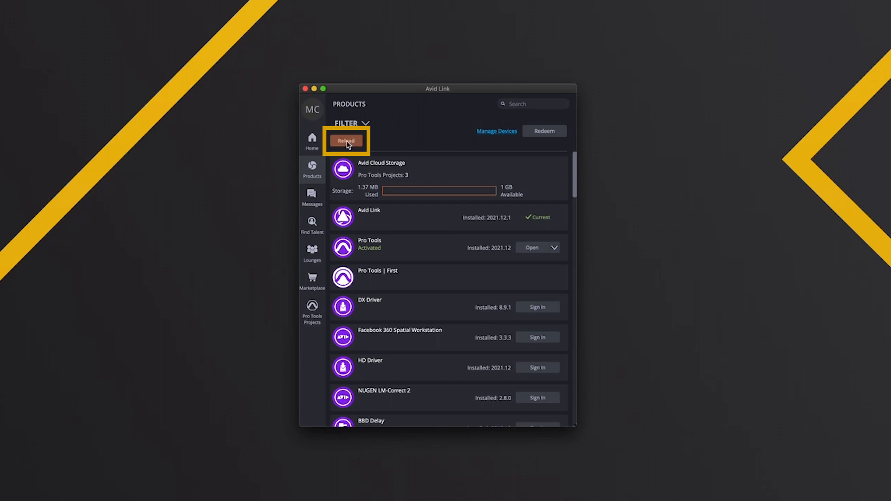
{"action": "left_click", "coordinate": [346, 141]}
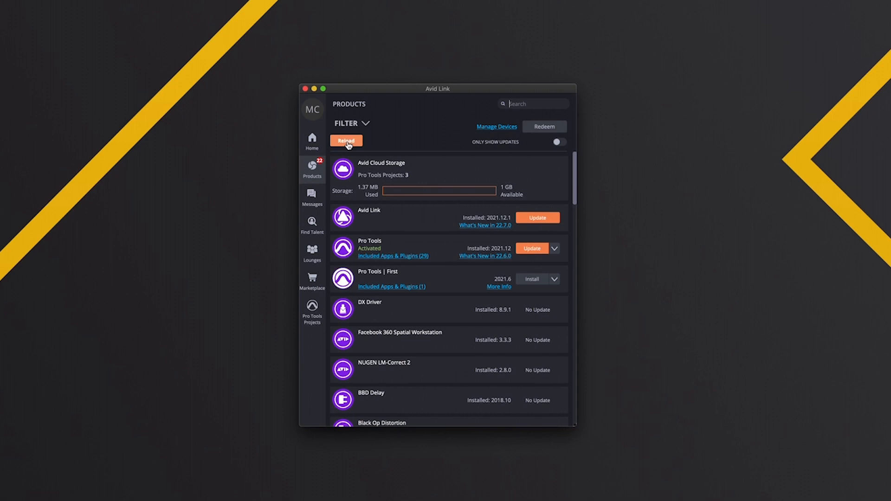
Enable Only Show Updates so just Avid Link and Pro Tools remain listed.
{"action": "left_click", "coordinate": [559, 142]}
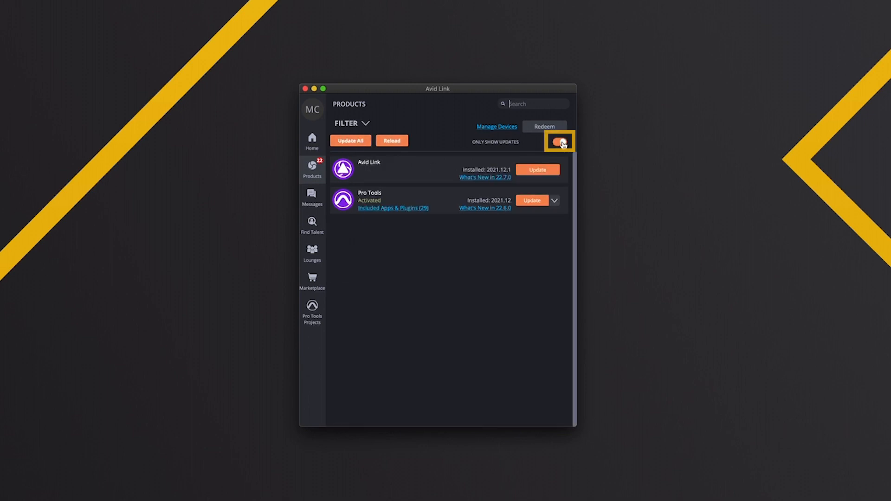
{"action": "left_click", "coordinate": [560, 141]}
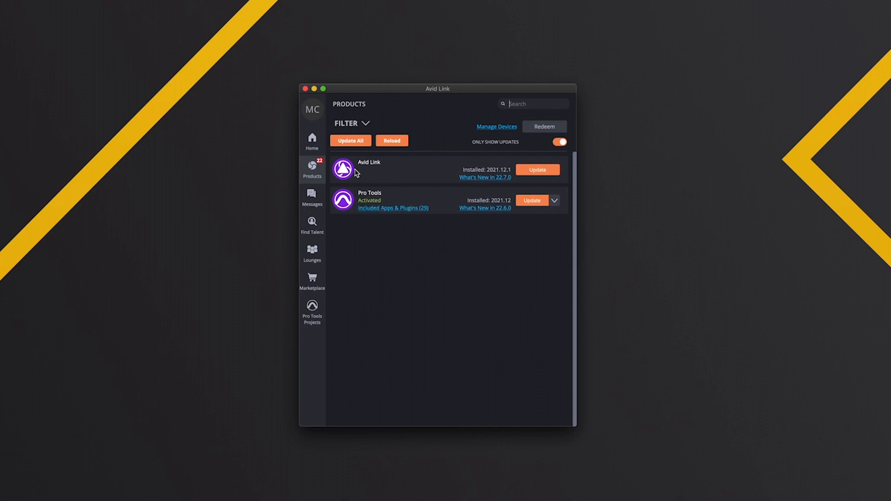
{"action": "mouse_move", "coordinate": [378, 173]}
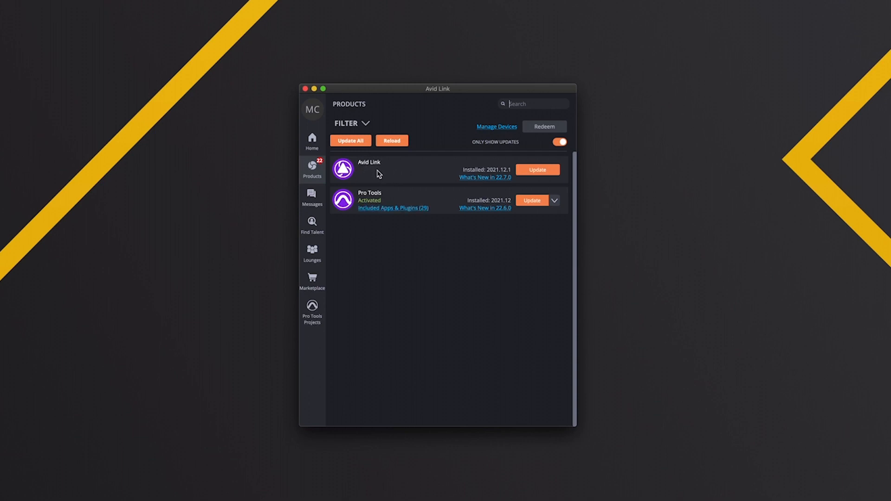
{"action": "mouse_move", "coordinate": [383, 170]}
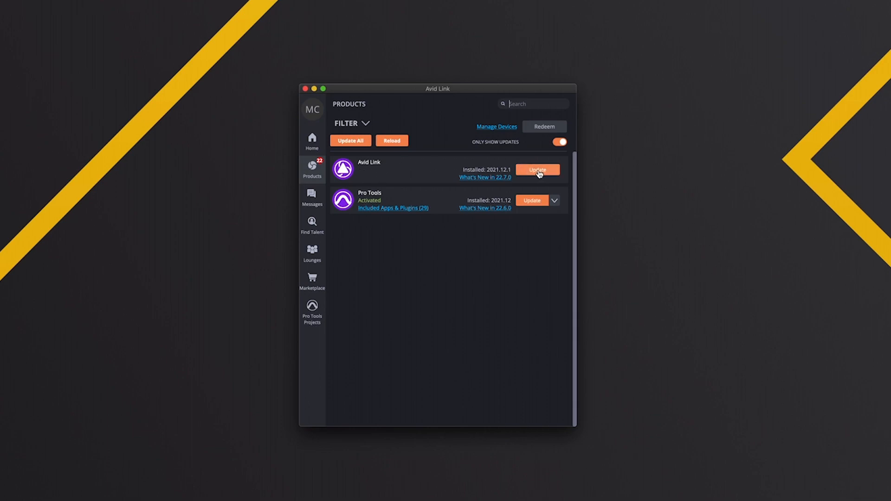
Install the Avid Link update through macOS Installer, authorizing with the admin password, and close it.
{"action": "left_click", "coordinate": [538, 170]}
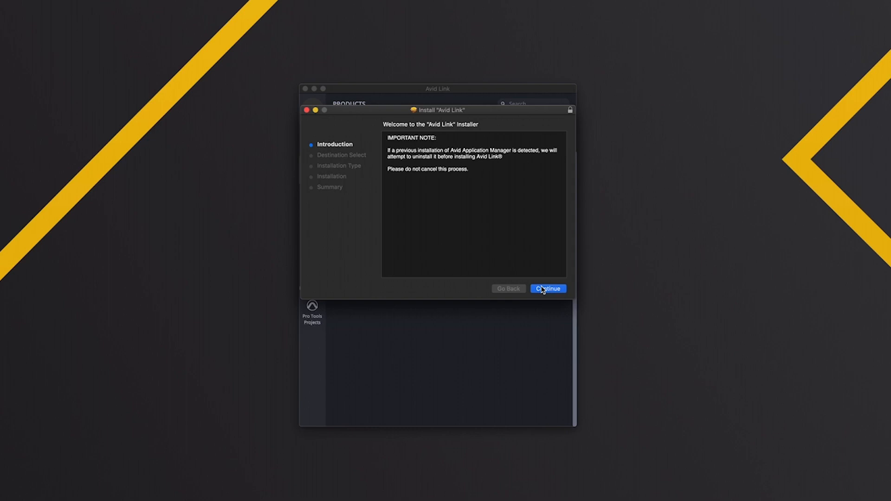
{"action": "left_click", "coordinate": [547, 289]}
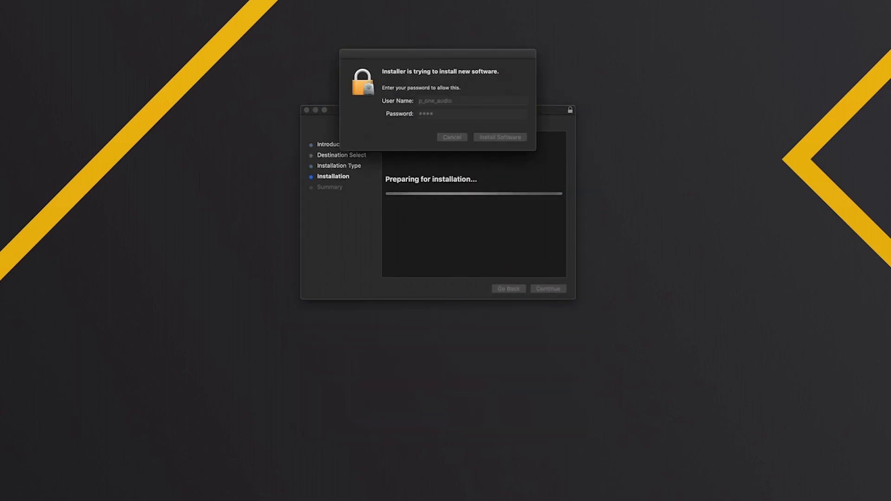
{"action": "left_click", "coordinate": [499, 138]}
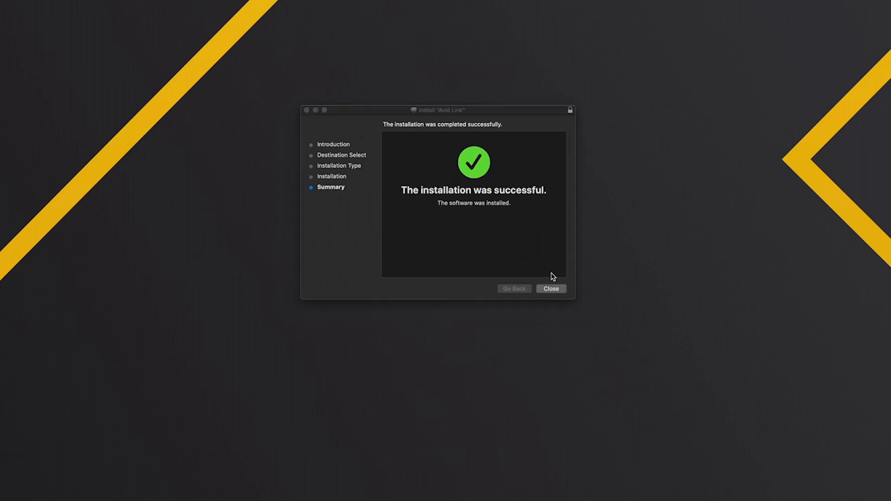
{"action": "left_click", "coordinate": [550, 288]}
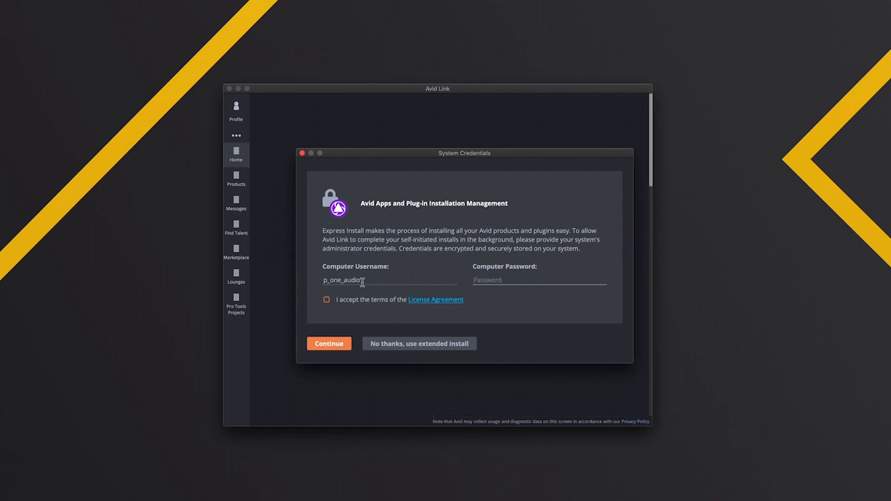
{"action": "mouse_move", "coordinate": [414, 258]}
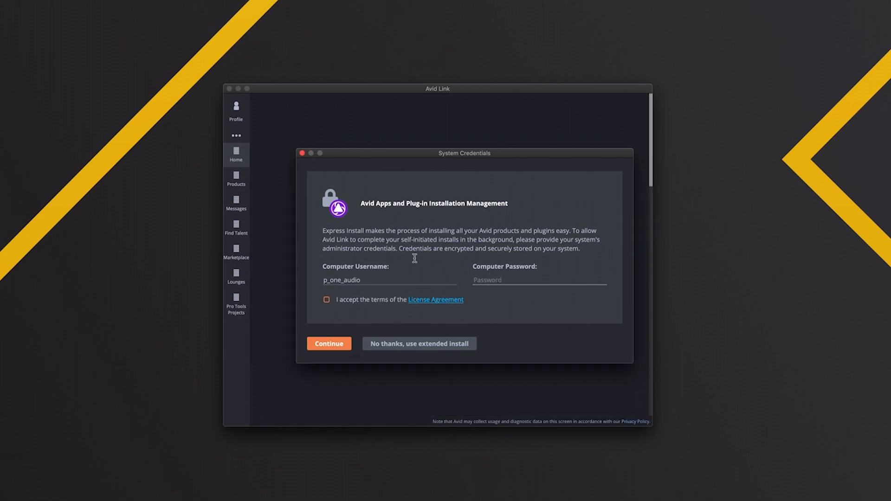
{"action": "mouse_move", "coordinate": [503, 280]}
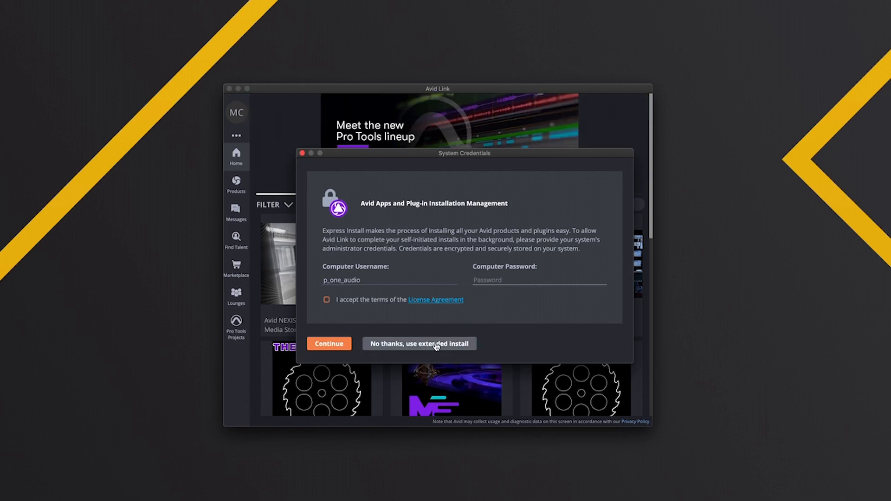
Decline express install with 'No thanks, use extended install' in System Credentials.
{"action": "left_click", "coordinate": [419, 344]}
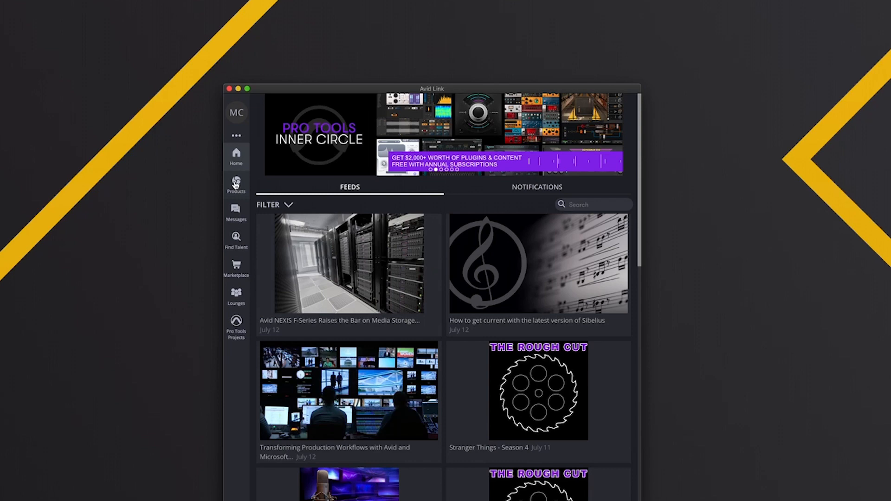
Reload Products and filter to updates only, leaving Pro Tools awaiting its 2021.12 update.
{"action": "left_click", "coordinate": [235, 183]}
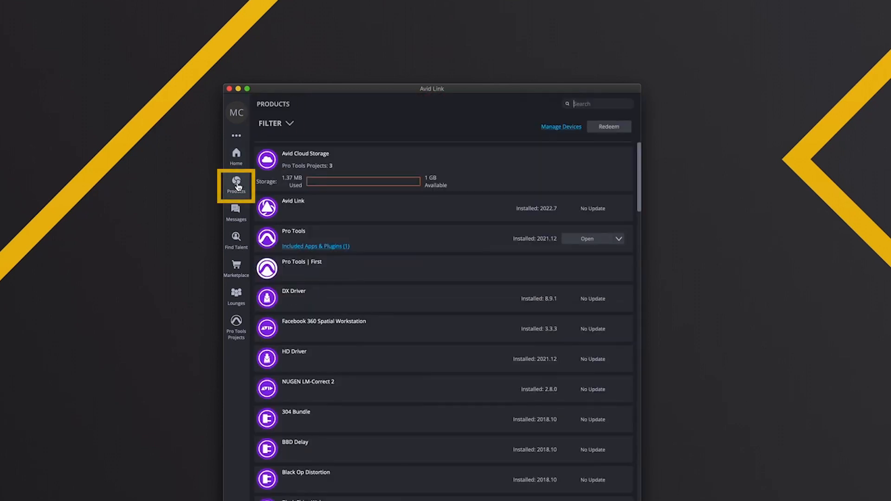
{"action": "mouse_move", "coordinate": [458, 191]}
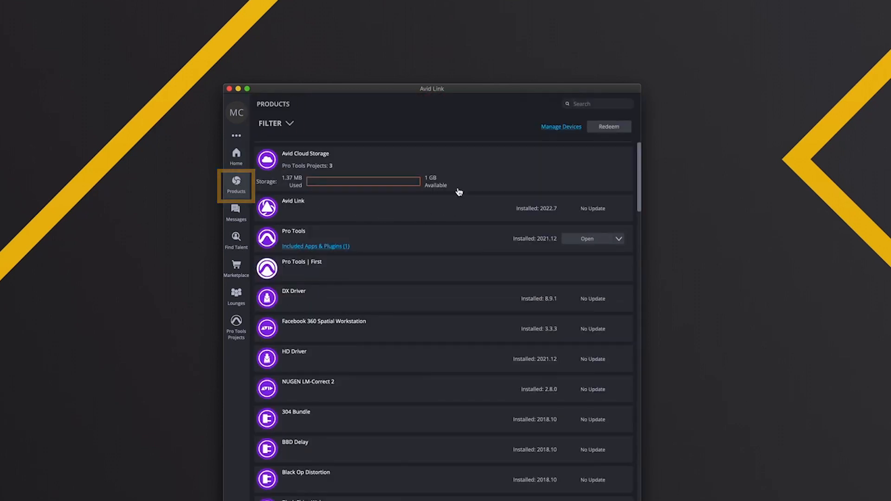
{"action": "left_click", "coordinate": [621, 142]}
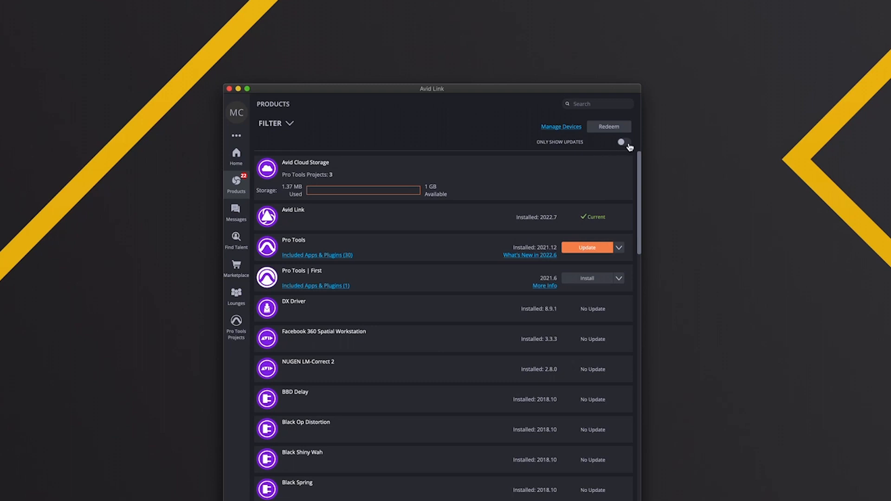
{"action": "left_click", "coordinate": [624, 141]}
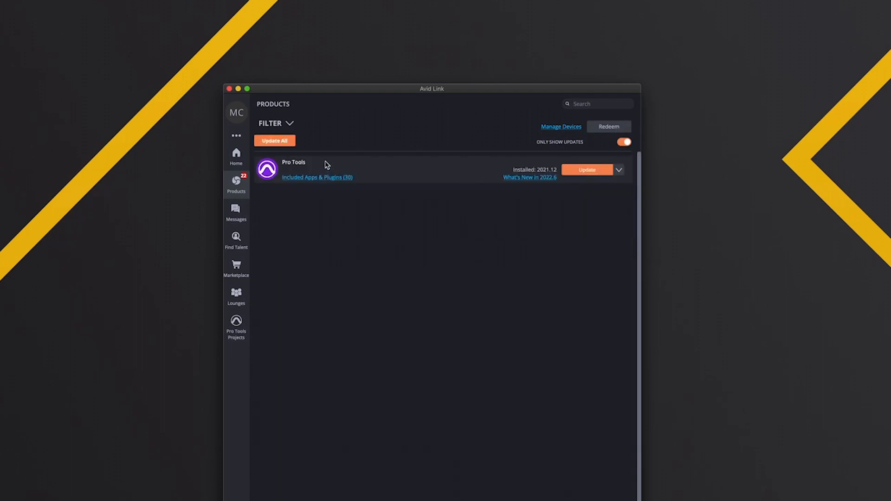
{"action": "mouse_move", "coordinate": [549, 176]}
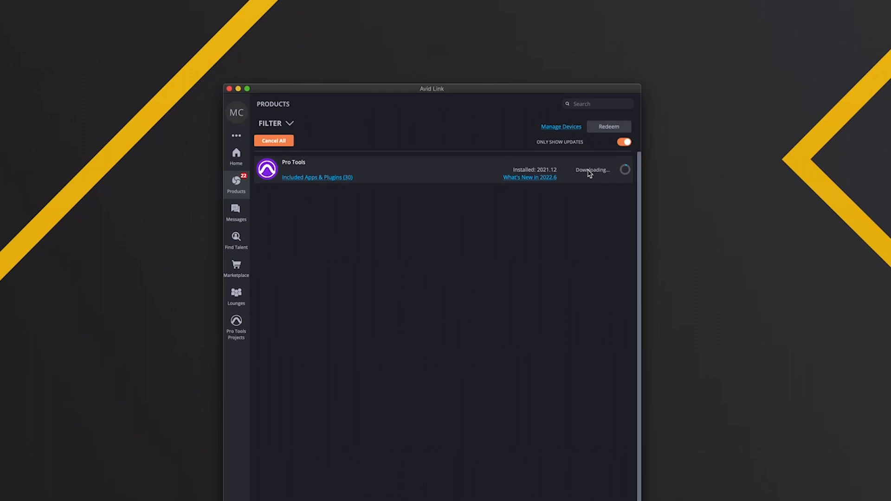
{"action": "mouse_move", "coordinate": [336, 184]}
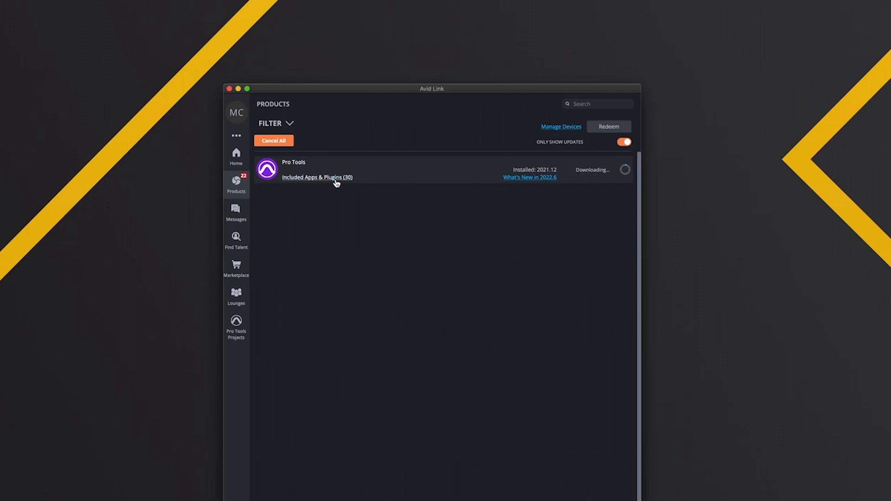
{"action": "left_click", "coordinate": [318, 178]}
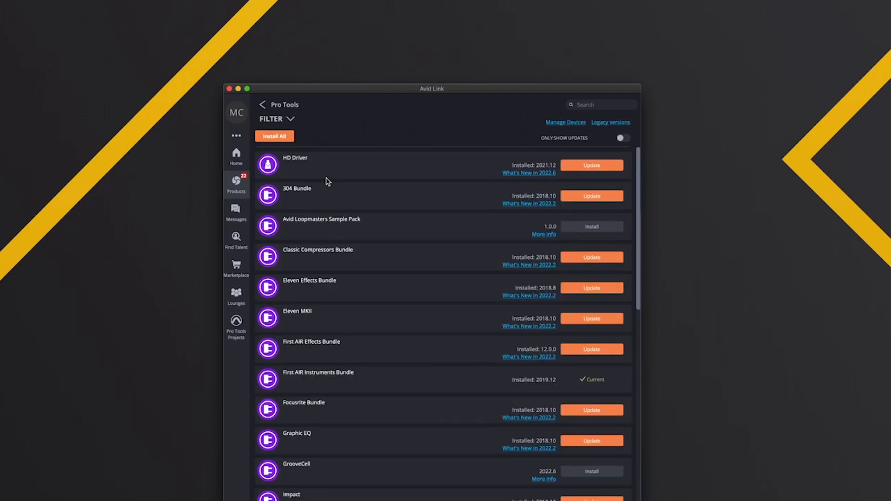
{"action": "scroll", "scroll_direction": "down", "scroll_amount": 3}
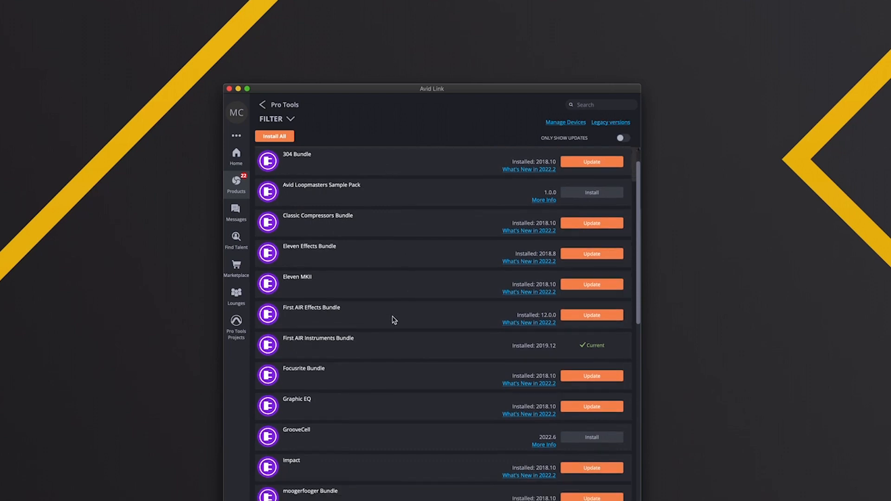
{"action": "scroll", "scroll_direction": "down", "scroll_amount": 3}
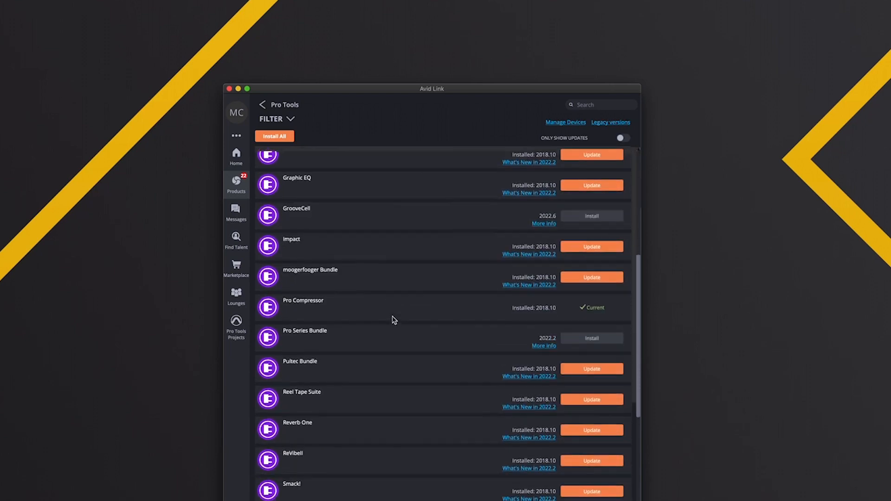
{"action": "scroll", "scroll_direction": "down", "scroll_amount": 3}
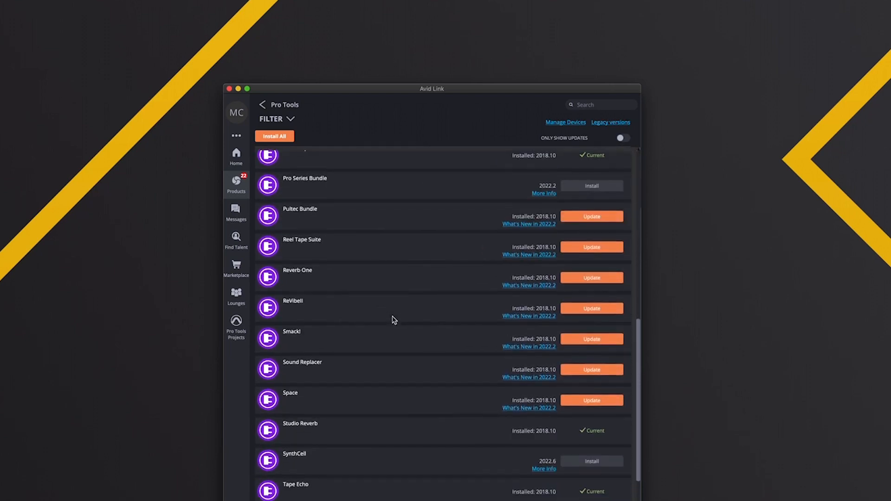
{"action": "scroll", "scroll_direction": "down", "scroll_amount": 3}
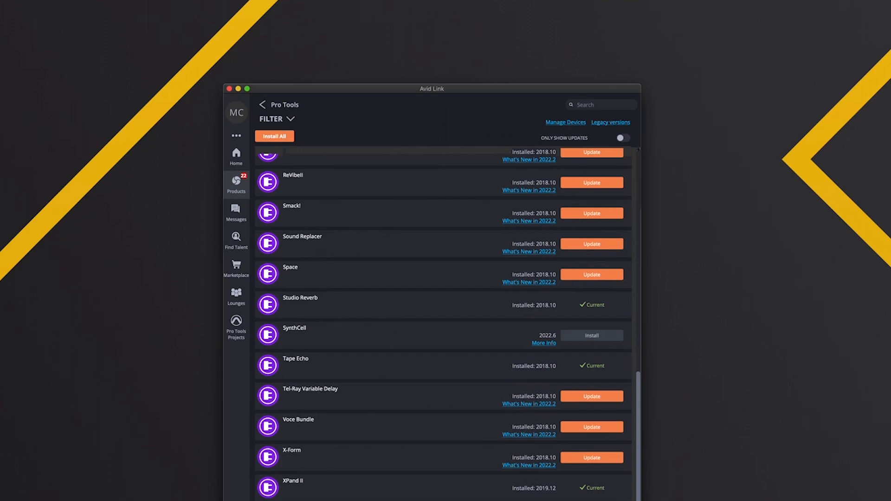
{"action": "scroll", "scroll_direction": "up", "scroll_amount": 3}
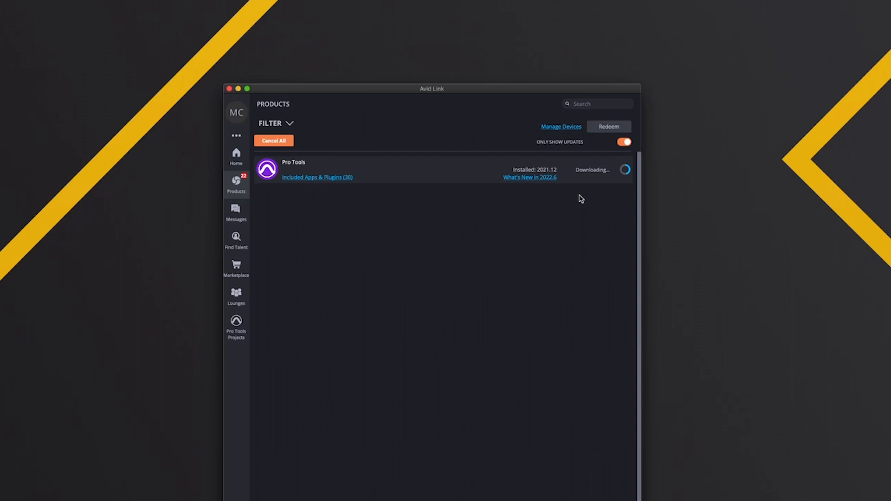
{"action": "mouse_move", "coordinate": [588, 181]}
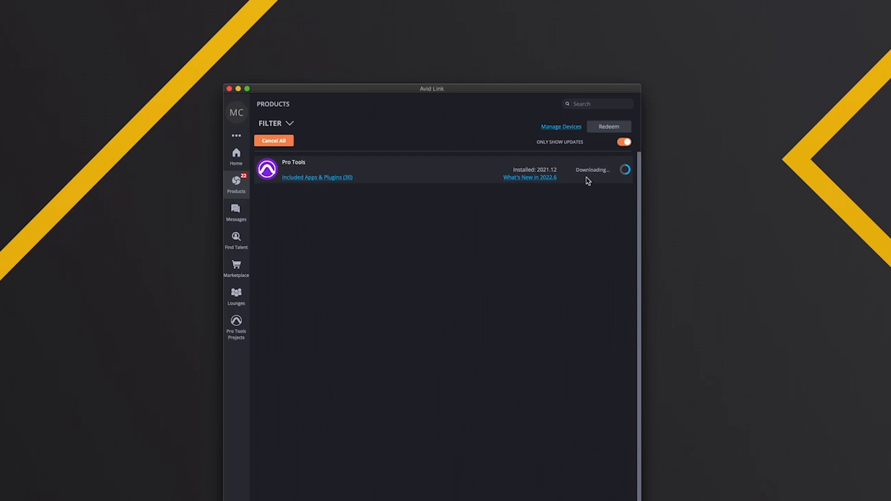
Switch off Only Show Updates to show the full installed products list again.
{"action": "left_click", "coordinate": [273, 140]}
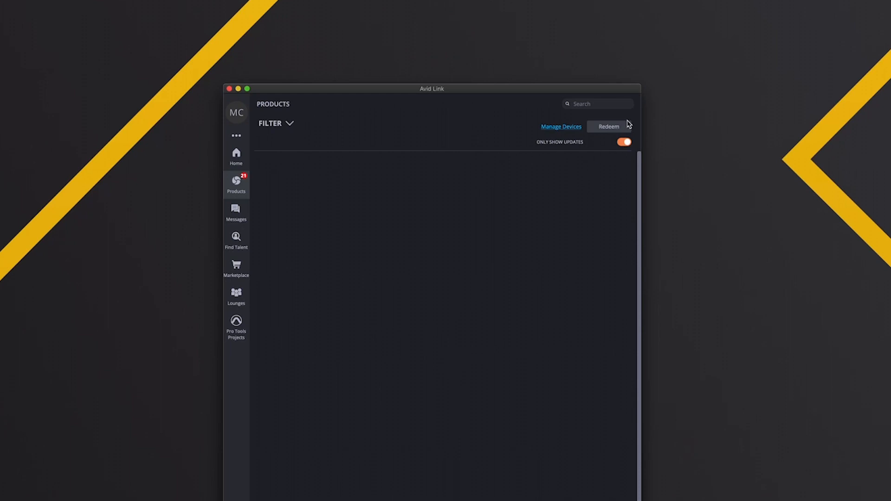
{"action": "left_click", "coordinate": [624, 141]}
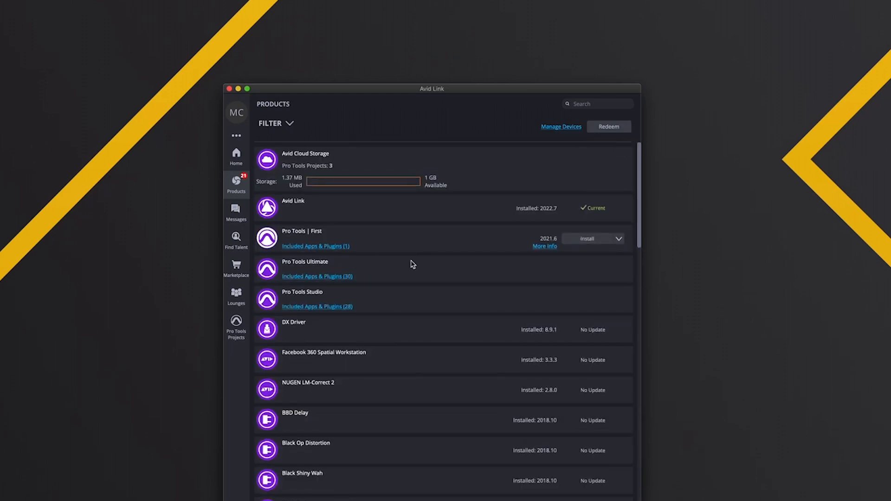
{"action": "mouse_move", "coordinate": [305, 301]}
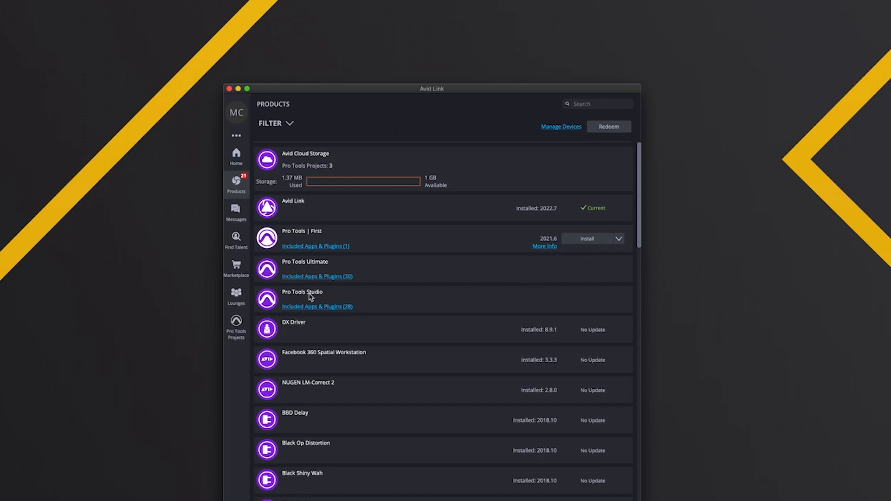
{"action": "mouse_move", "coordinate": [303, 267]}
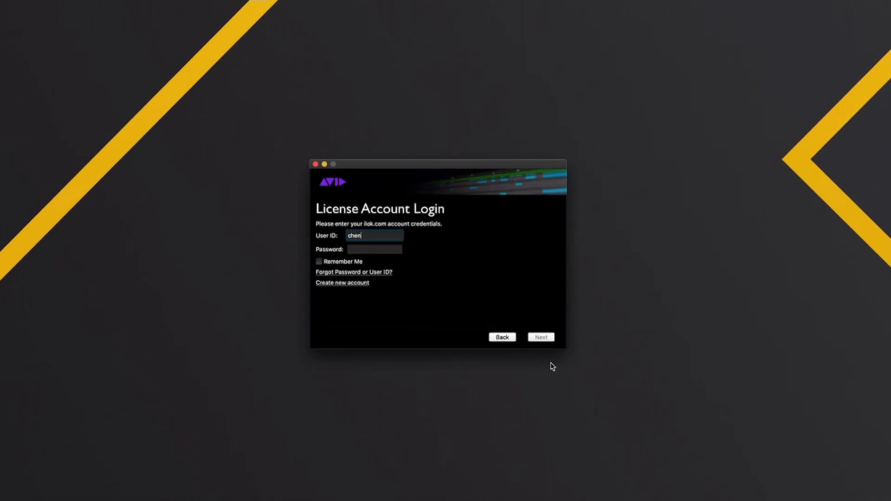
Submit the iLok login, open the cloud session and continue past the success message.
{"action": "left_click", "coordinate": [540, 337]}
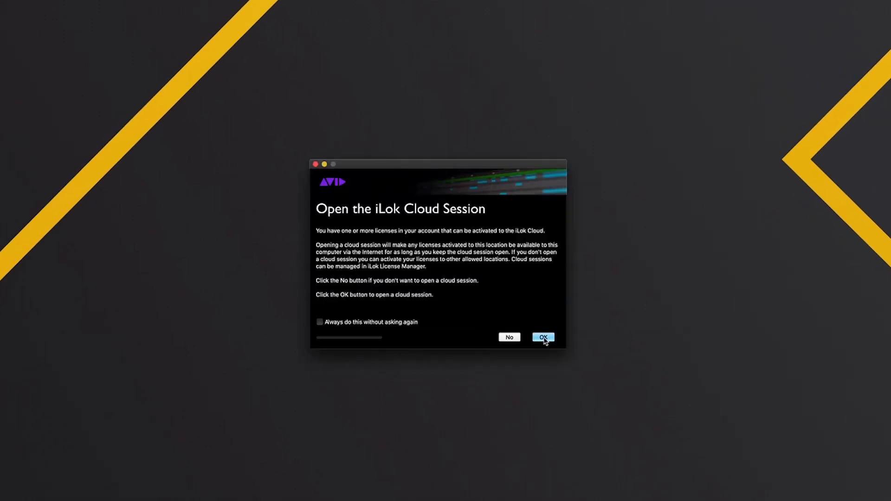
{"action": "left_click", "coordinate": [542, 337]}
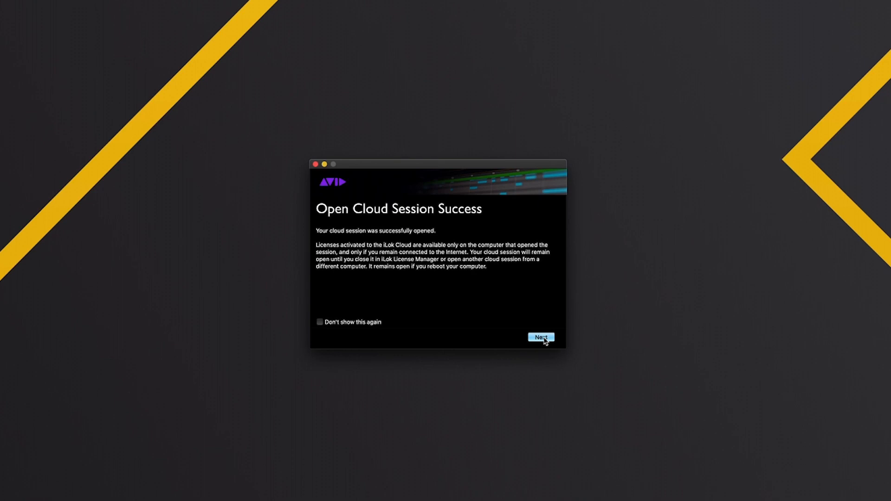
{"action": "left_click", "coordinate": [541, 337]}
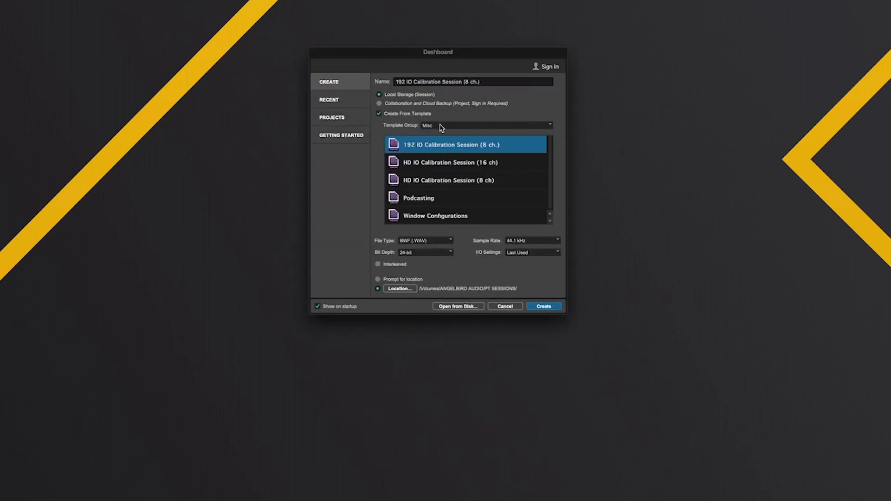
Change the Template Group from Misc to Music for the new Blues session.
{"action": "left_click", "coordinate": [486, 125]}
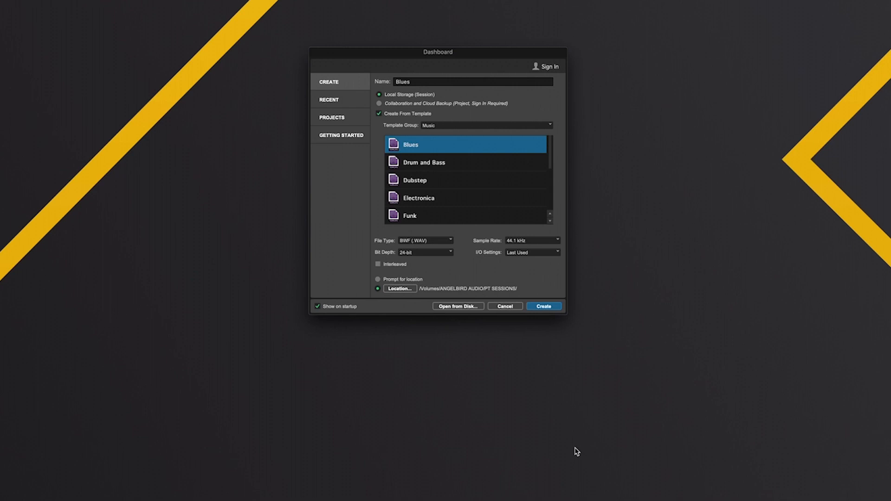